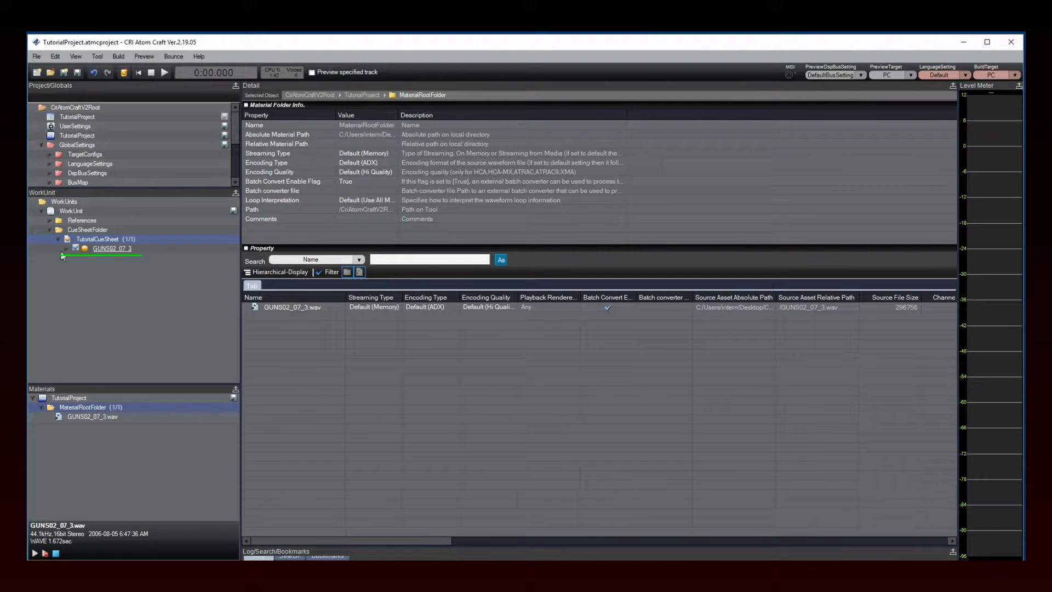
Step: Expand GUNS02_07_3, show its wav track in the timeline, and play it back
left_click(67, 249)
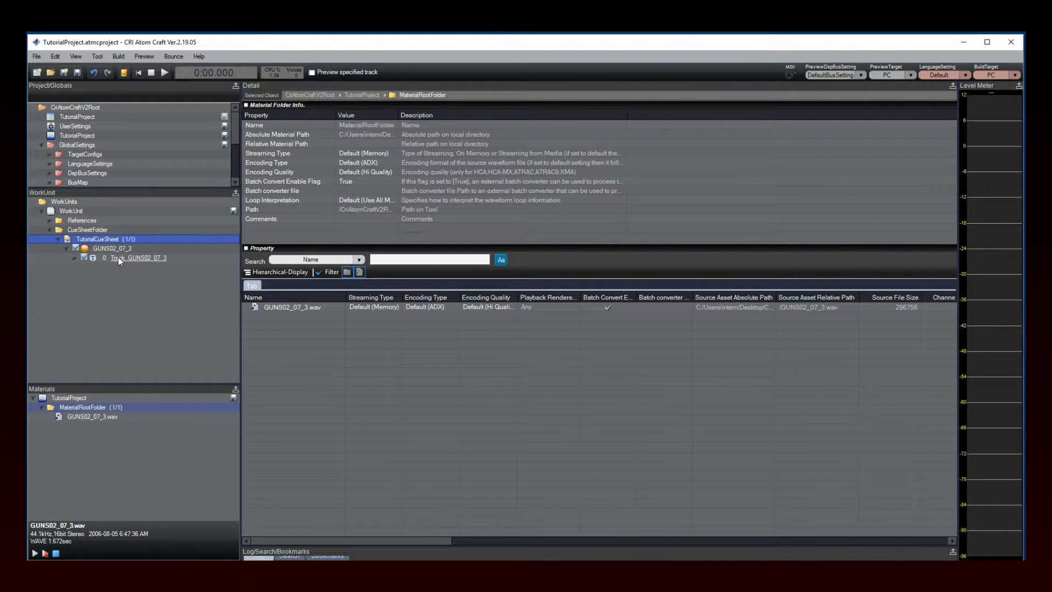
left_click(112, 248)
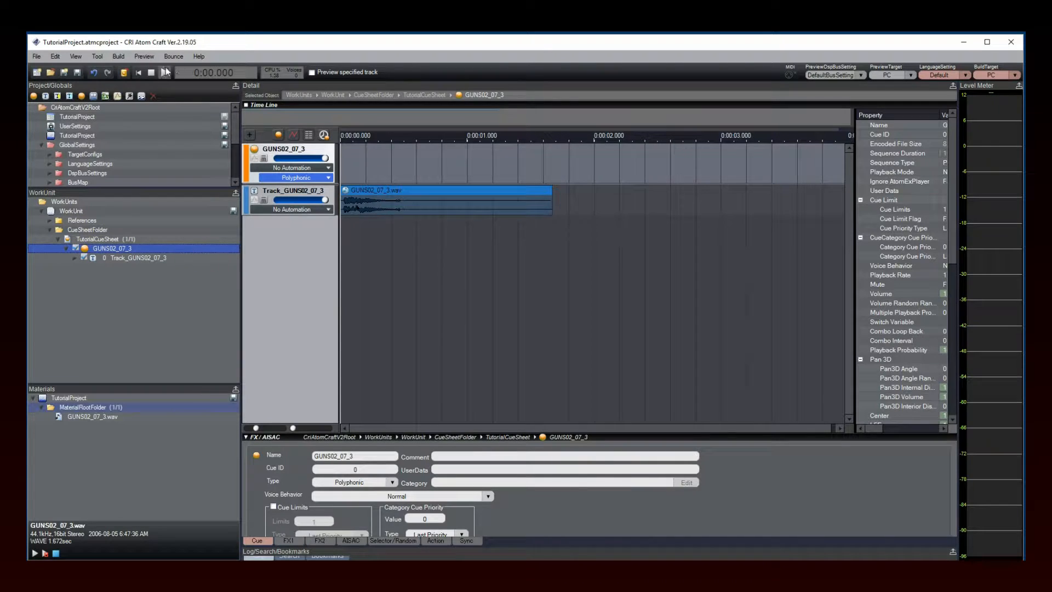
left_click(164, 72)
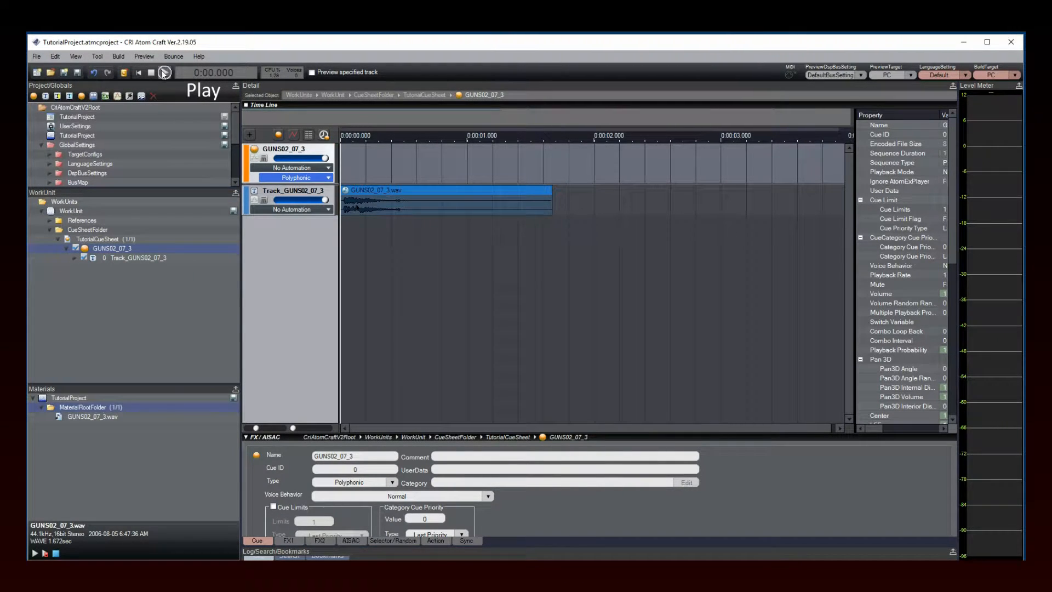
left_click(162, 72)
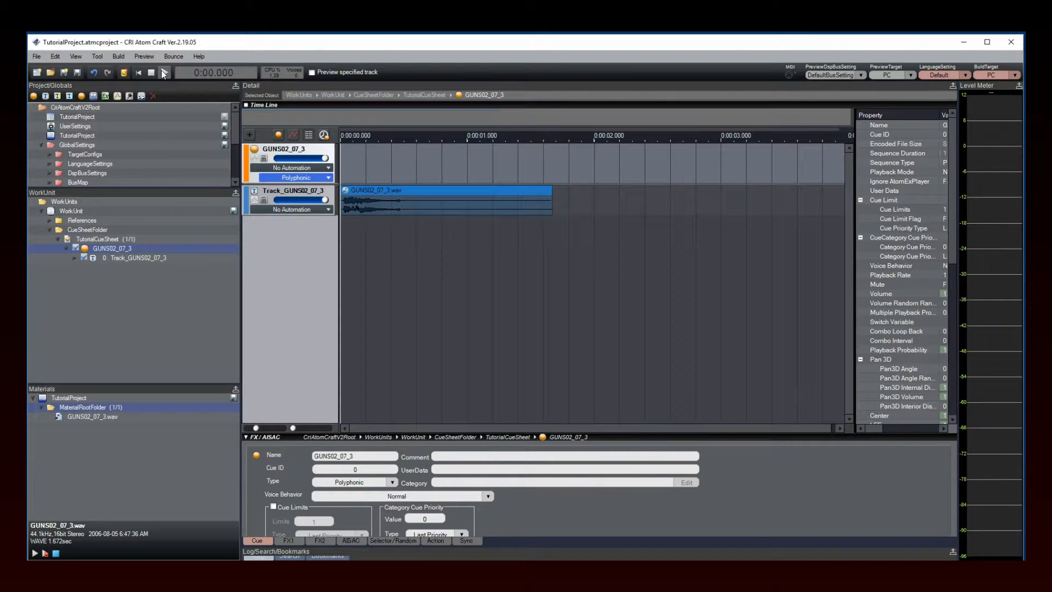
left_click(165, 72)
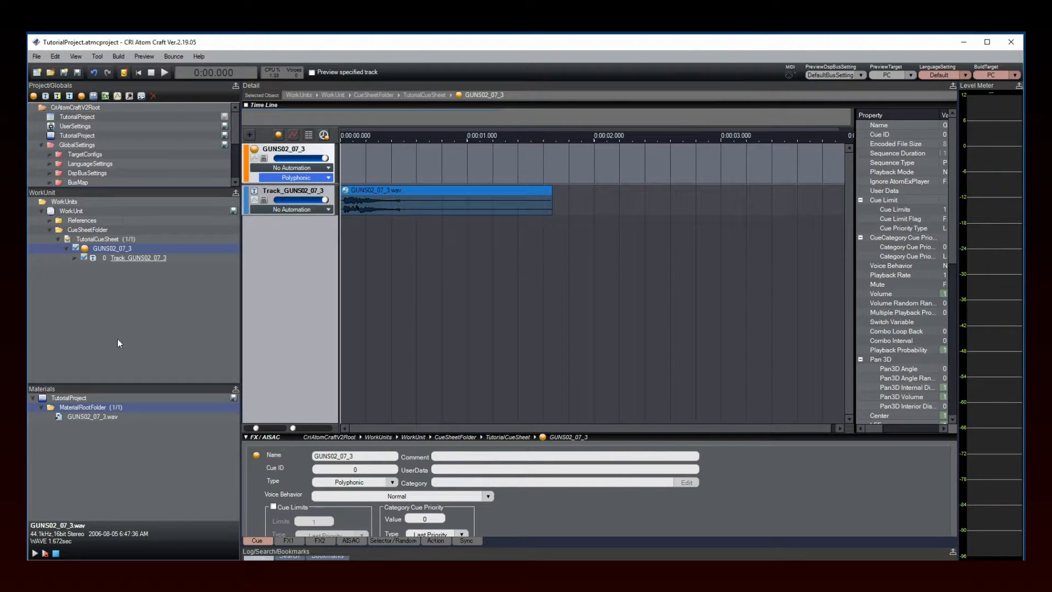
left_click(137, 257)
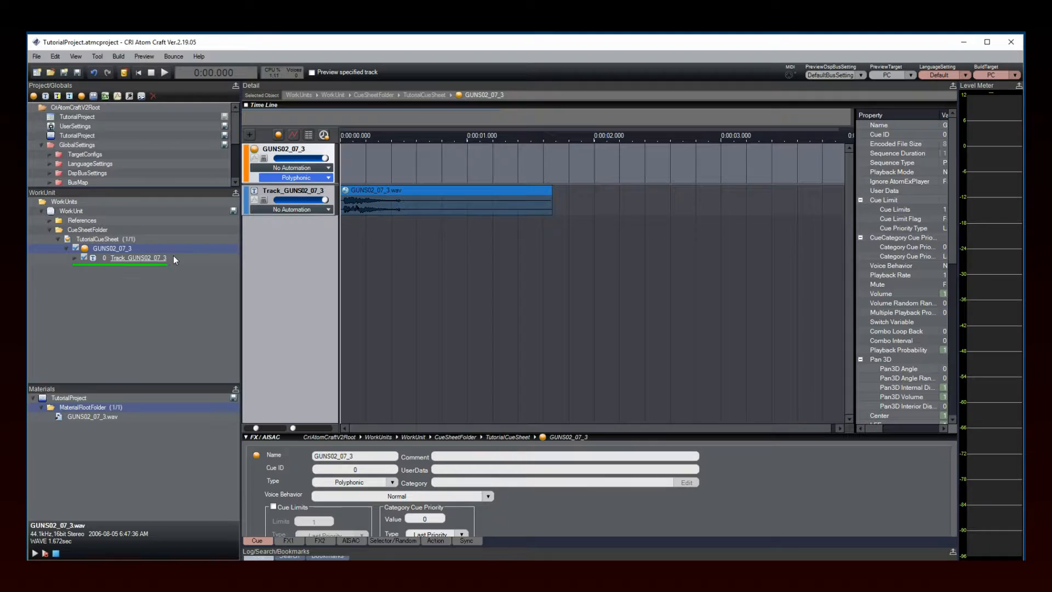
left_click(87, 417)
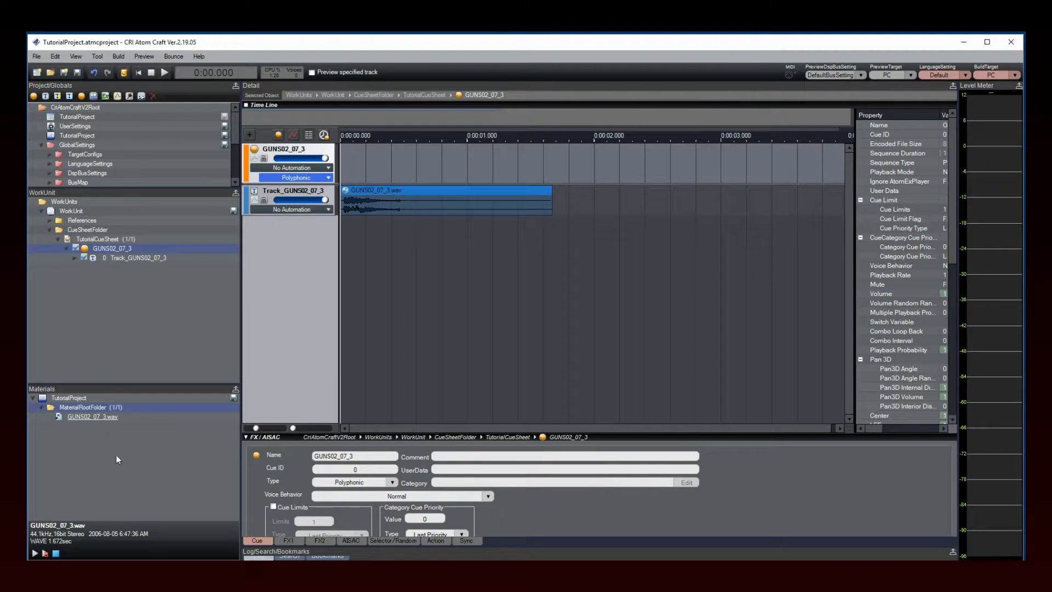
Step: Add GUNS01.wav, GUNS02.wav and GUNS03.wav from SoundBank to MaterialRootFolder as waveform materials
right_click(71, 407)
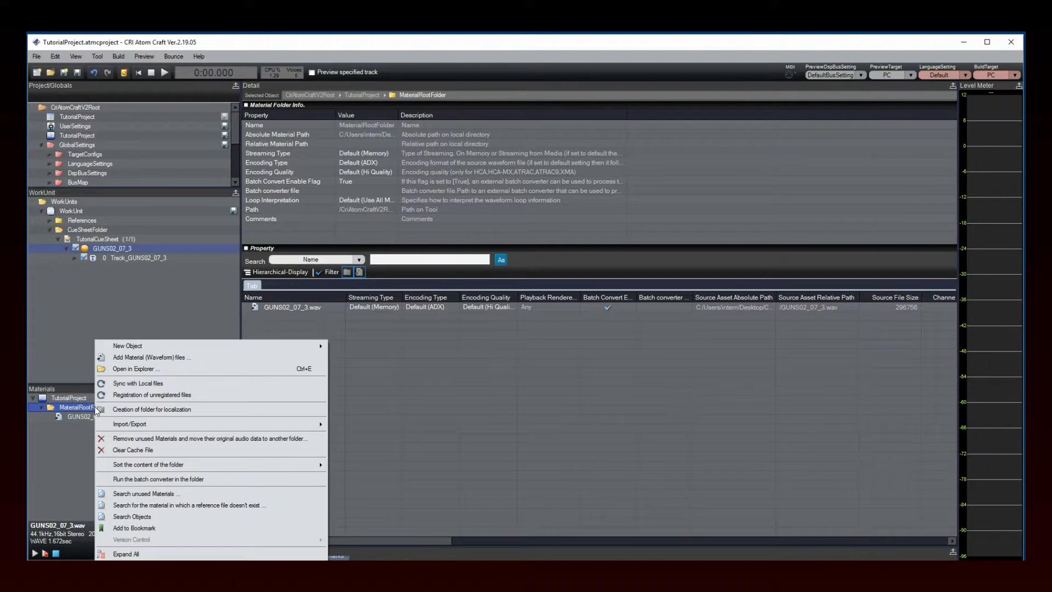
mouse_move(219, 357)
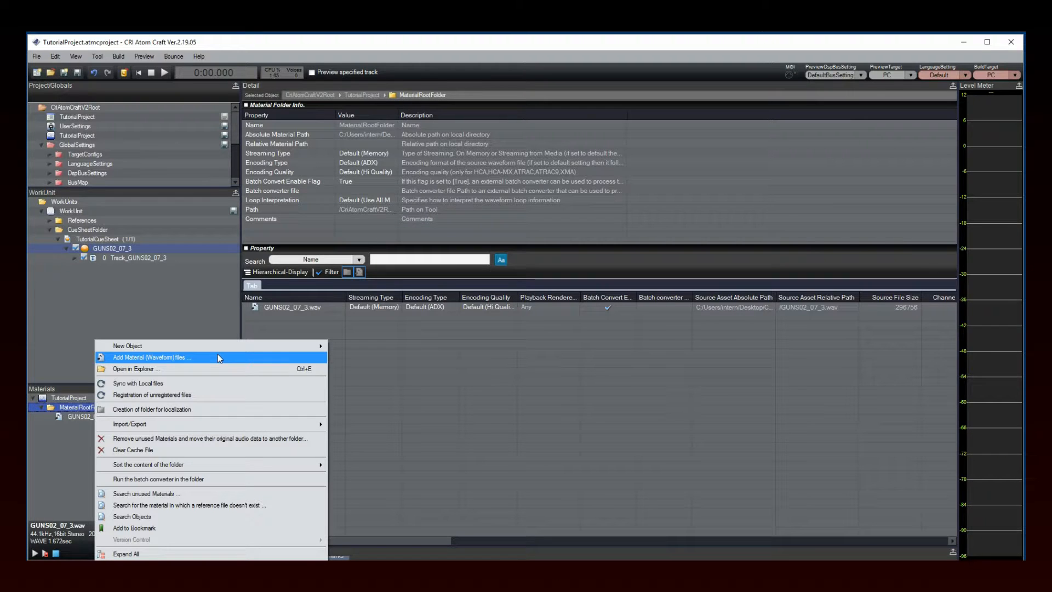
left_click(151, 358)
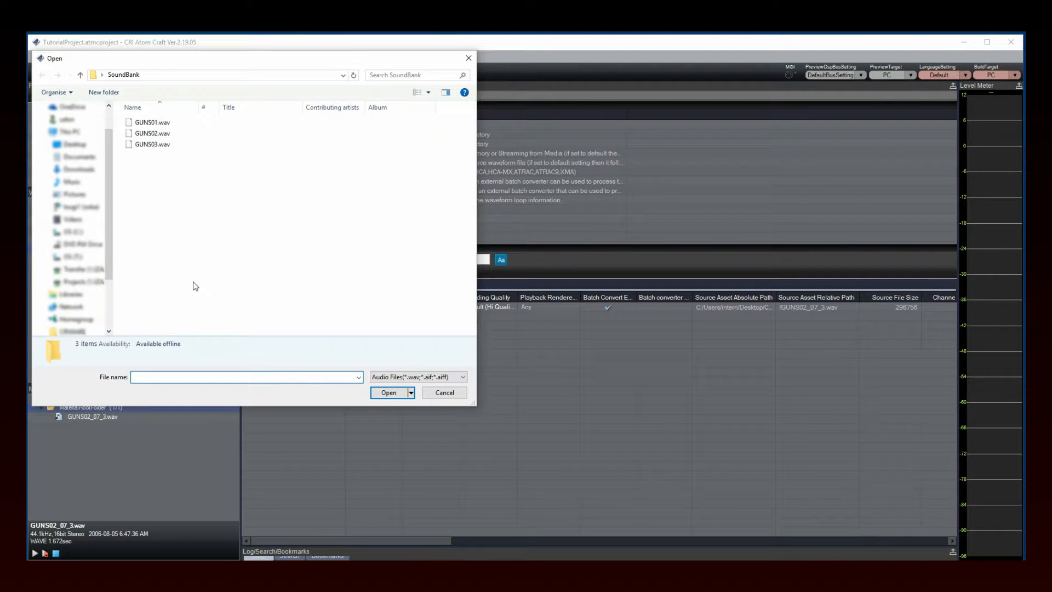
left_click(152, 121)
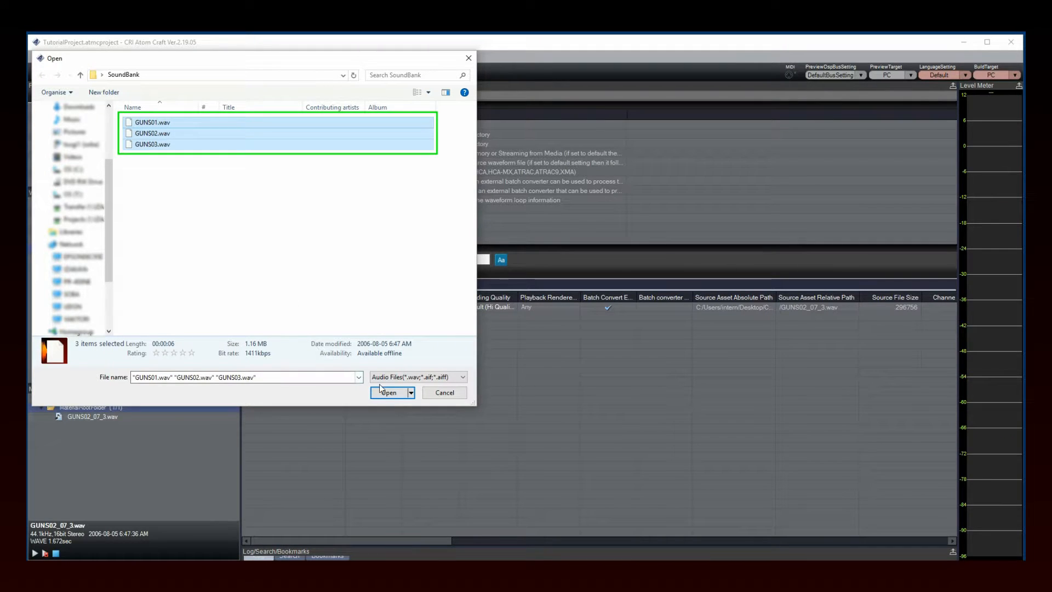
left_click(389, 392)
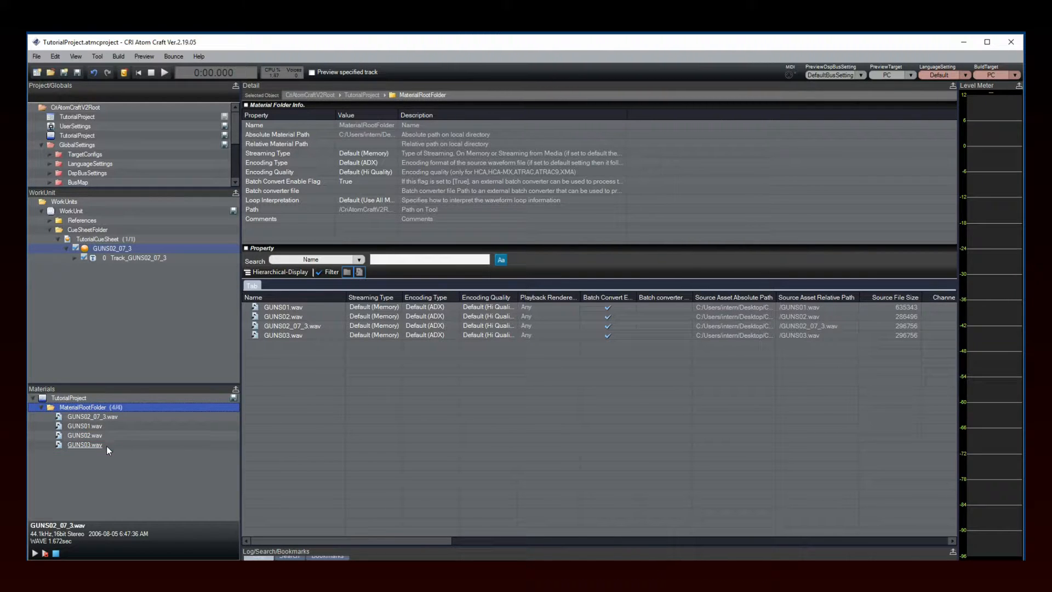
Step: Make a GUNS01 cue in TutorialCueSheet and play it, then add a GUNS03 cue sheet
left_click(81, 425)
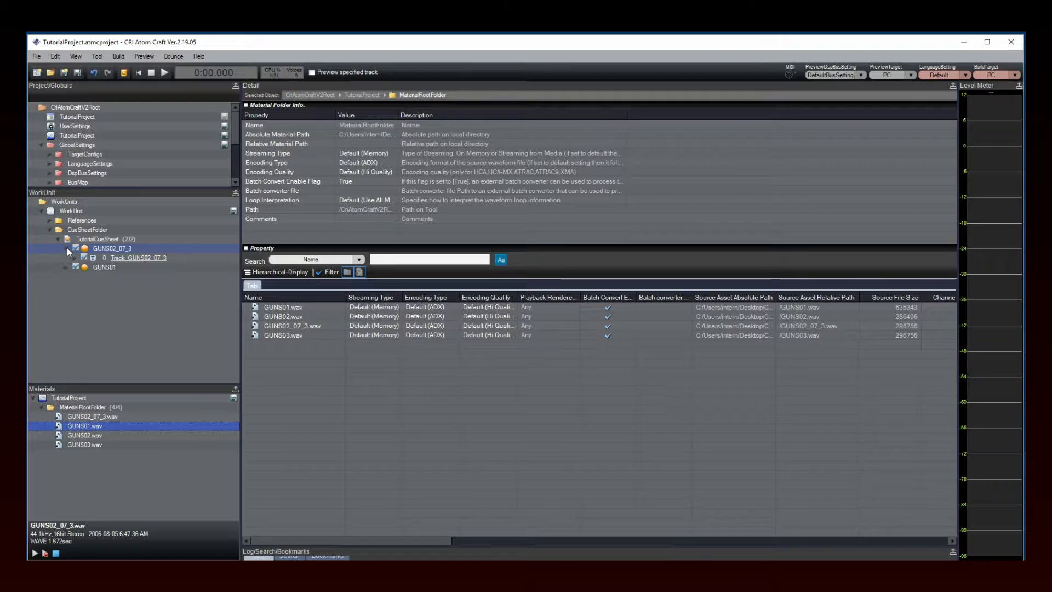
left_click(67, 248)
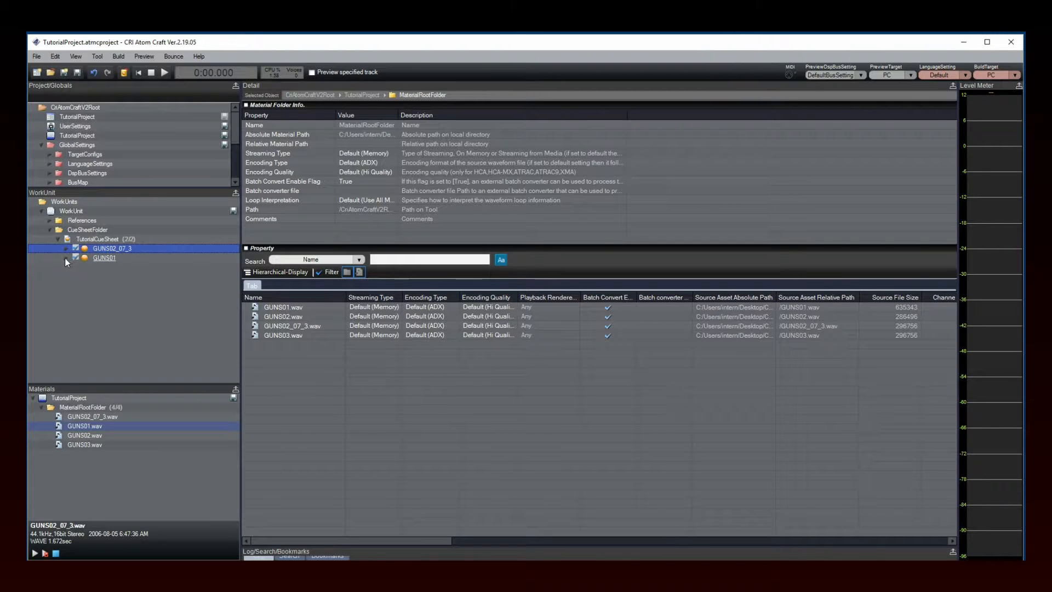
left_click(75, 258)
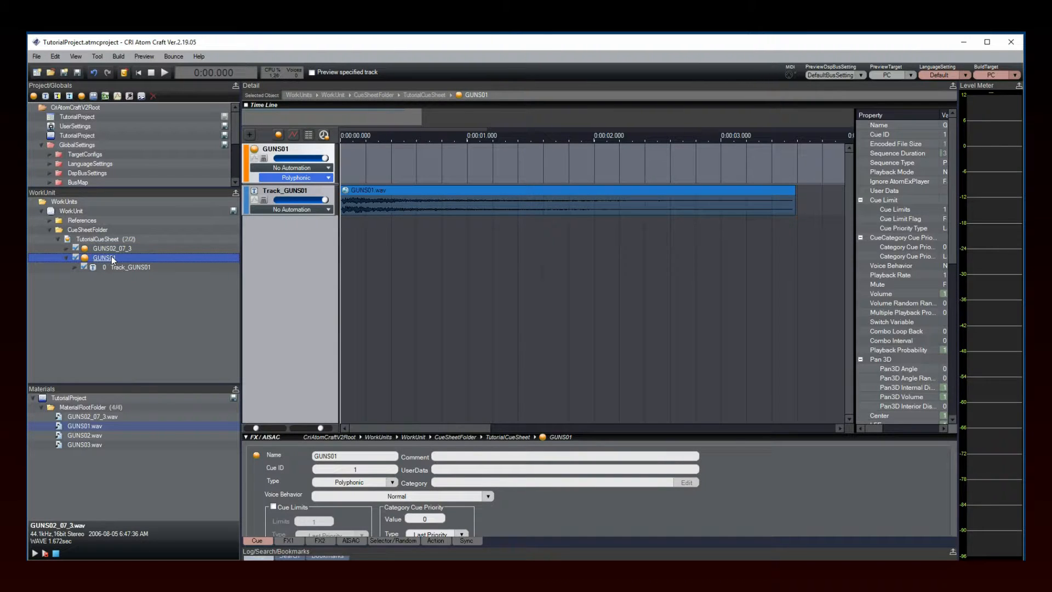
left_click(166, 72)
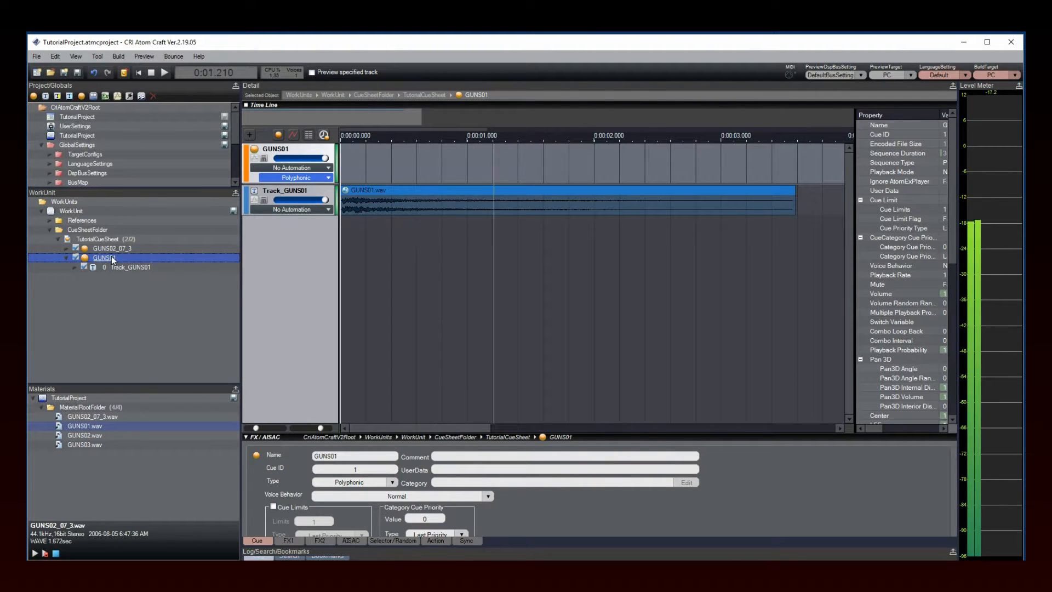
left_click(165, 72)
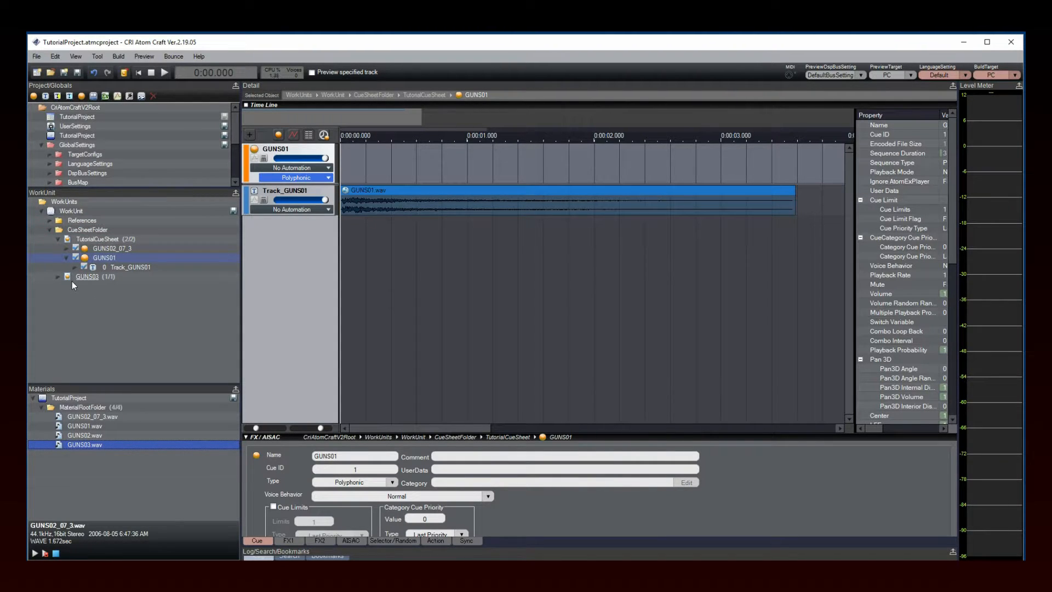
Step: Collapse TutorialCueSheet and show the GUNS03 cue's Track_GUNS03 waveform in the timeline
left_click(59, 239)
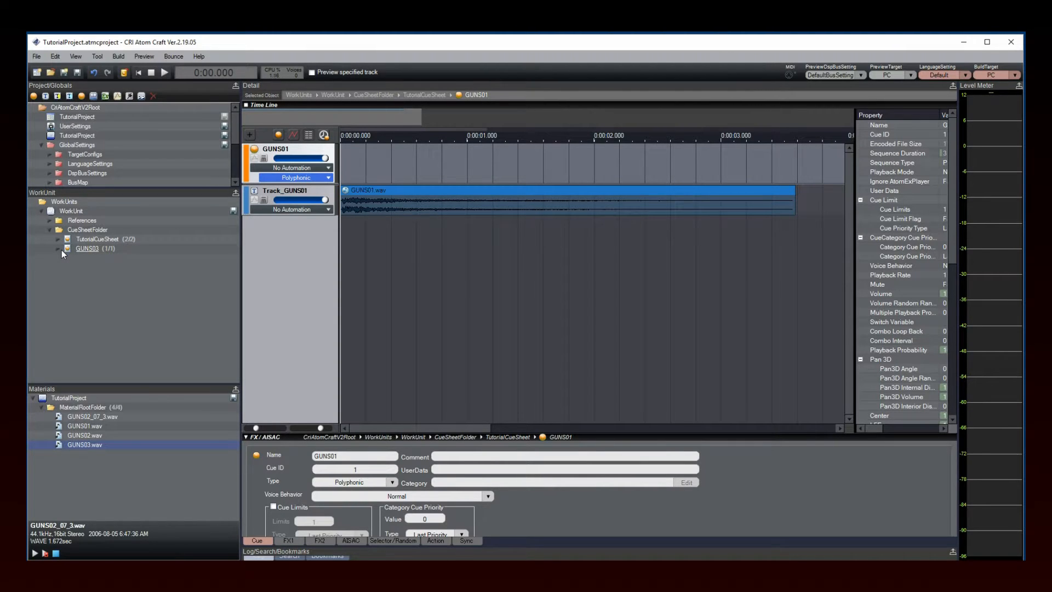
left_click(59, 248)
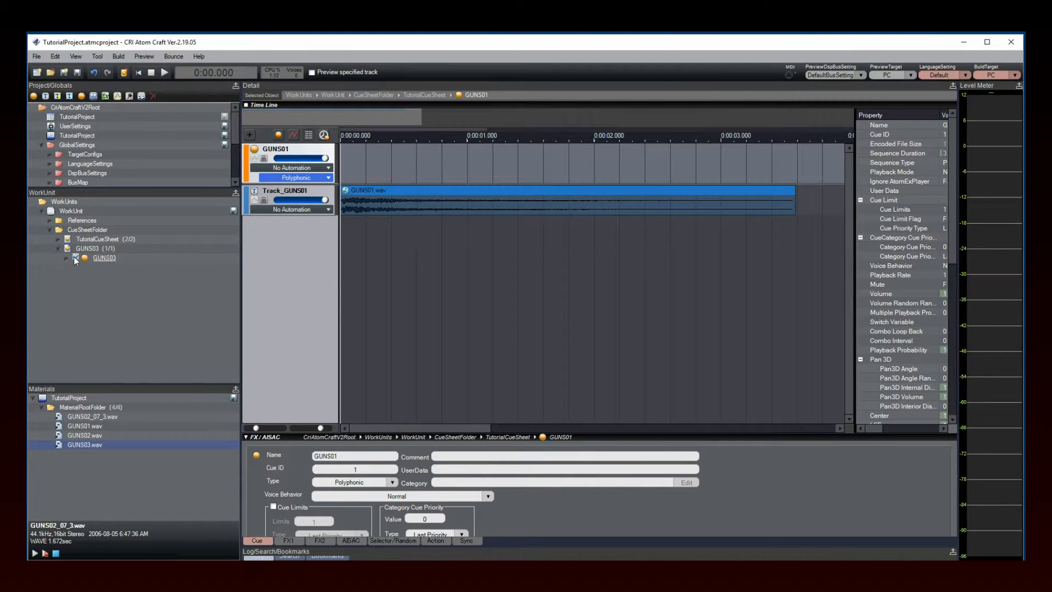
left_click(75, 258)
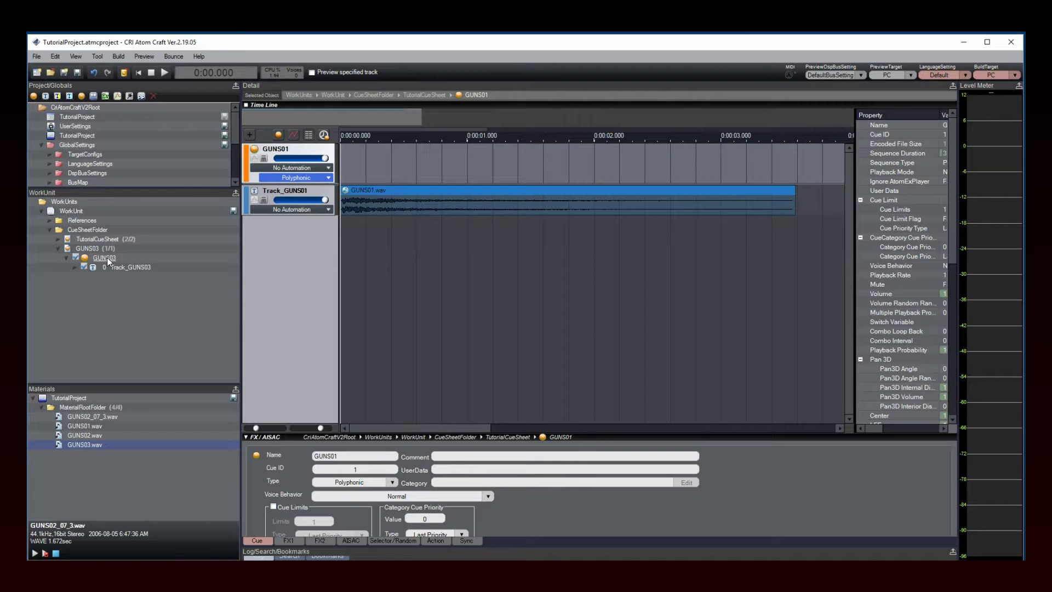
left_click(103, 258)
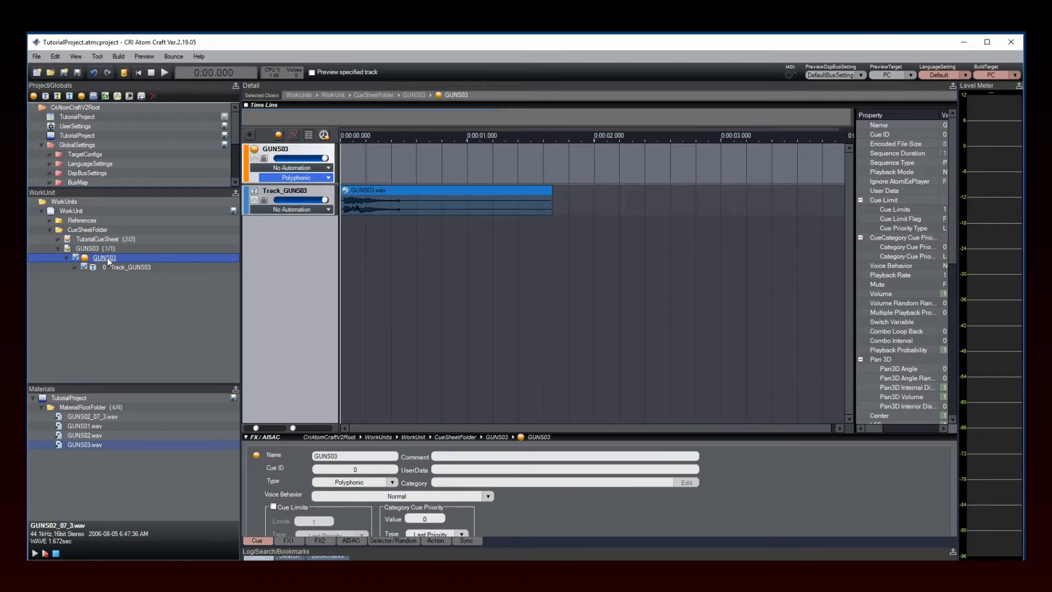
left_click(165, 72)
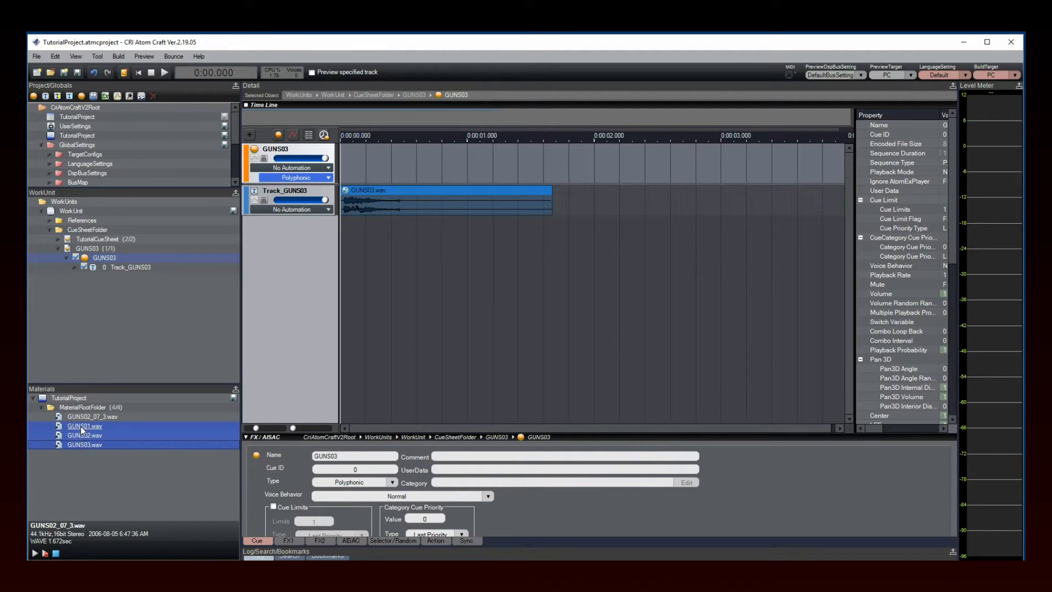
Step: Drop GUNS01–03.wav onto the GUNS03 cue sheet, creating GUNS01, GUNS02 and GUNS04 cues
left_click(78, 425)
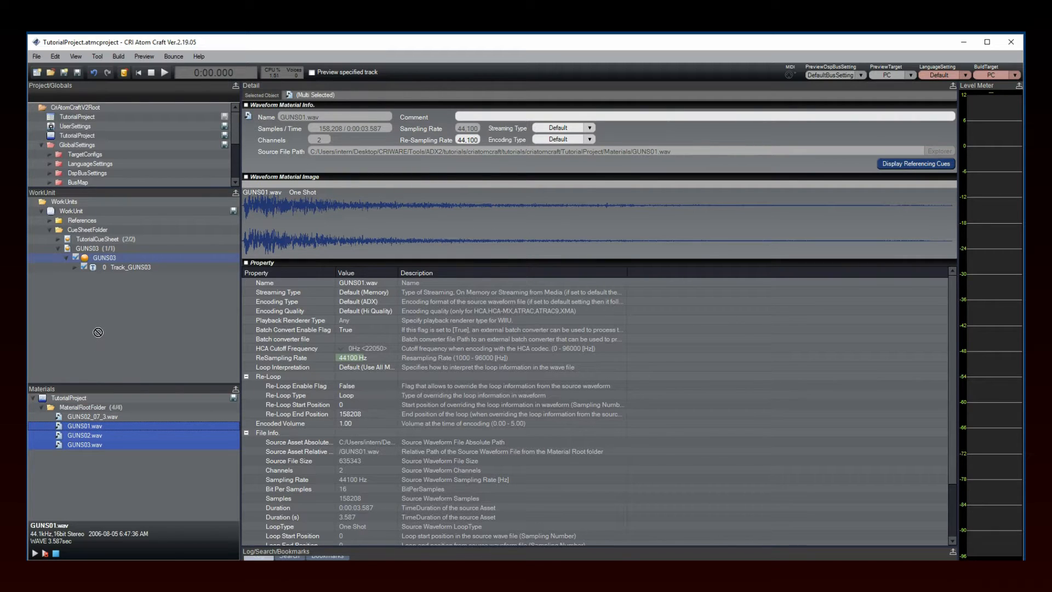
left_click(87, 248)
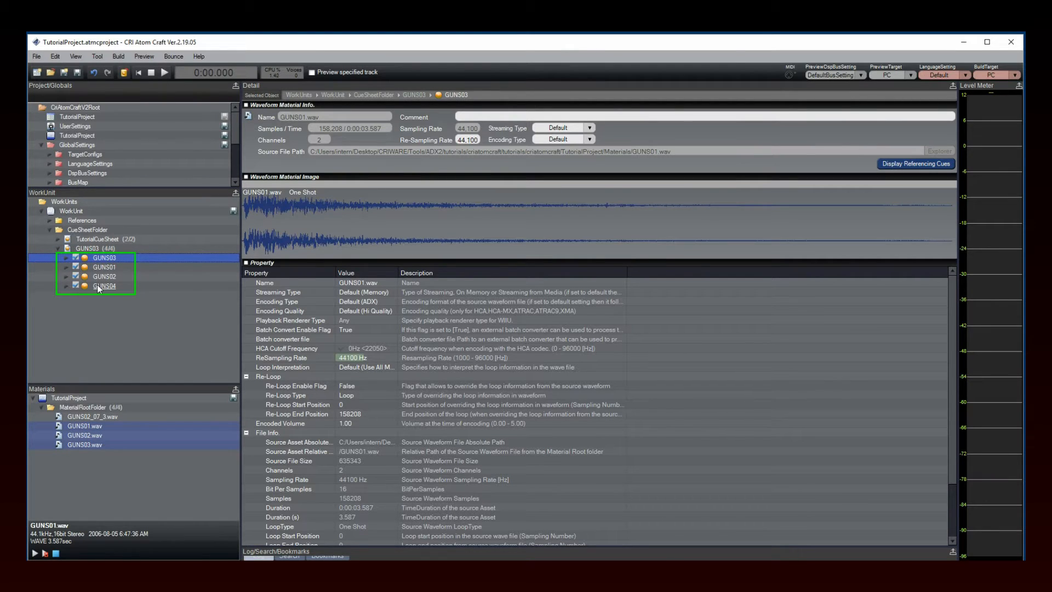
left_click(67, 285)
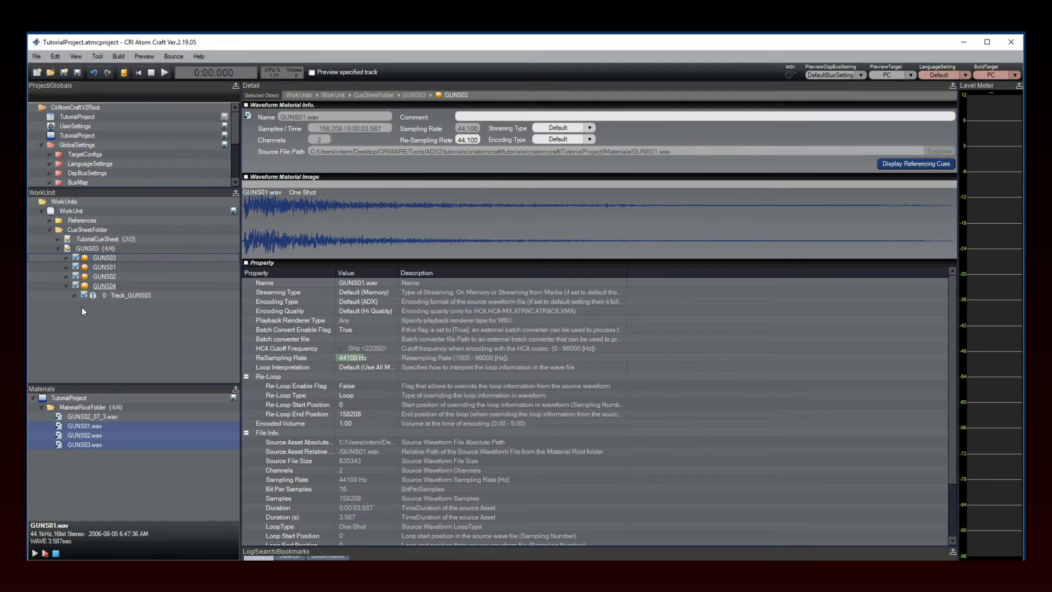
left_click(85, 417)
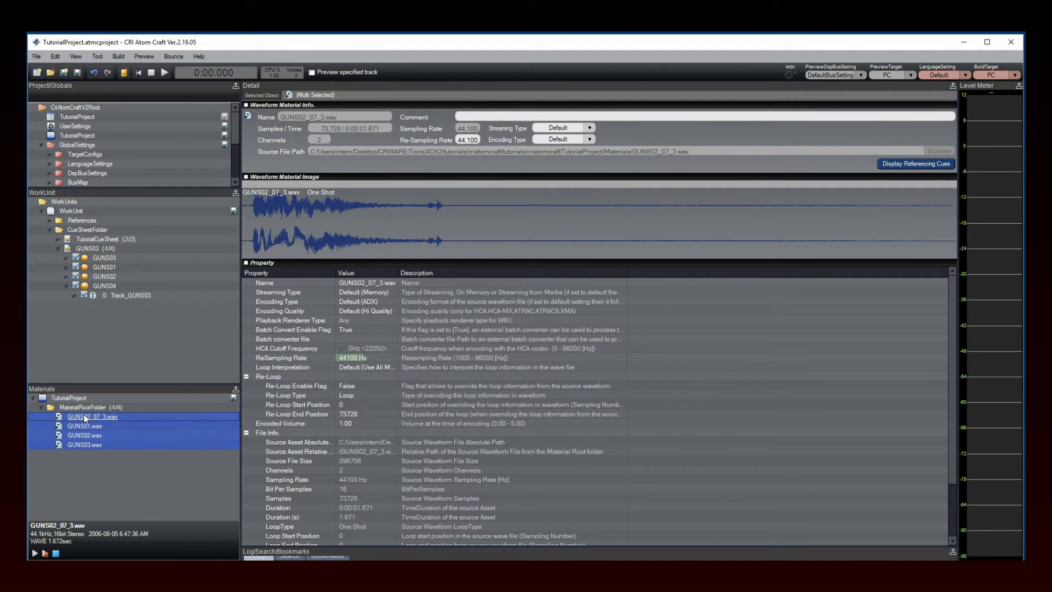
Step: Show the five-track GUNS04 cue in the timeline, play it, then stop
left_click(104, 286)
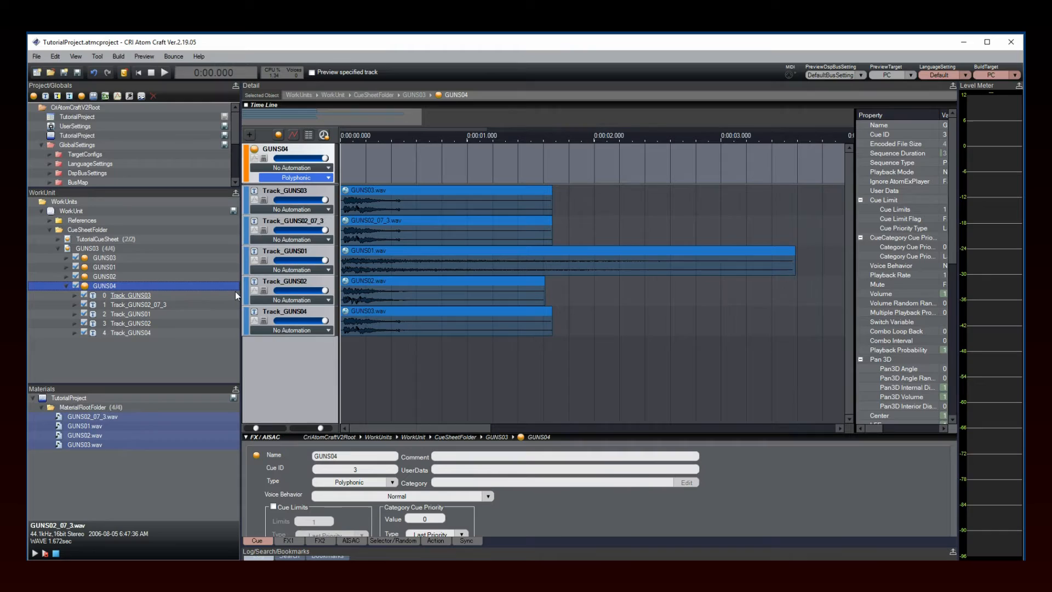
left_click(165, 72)
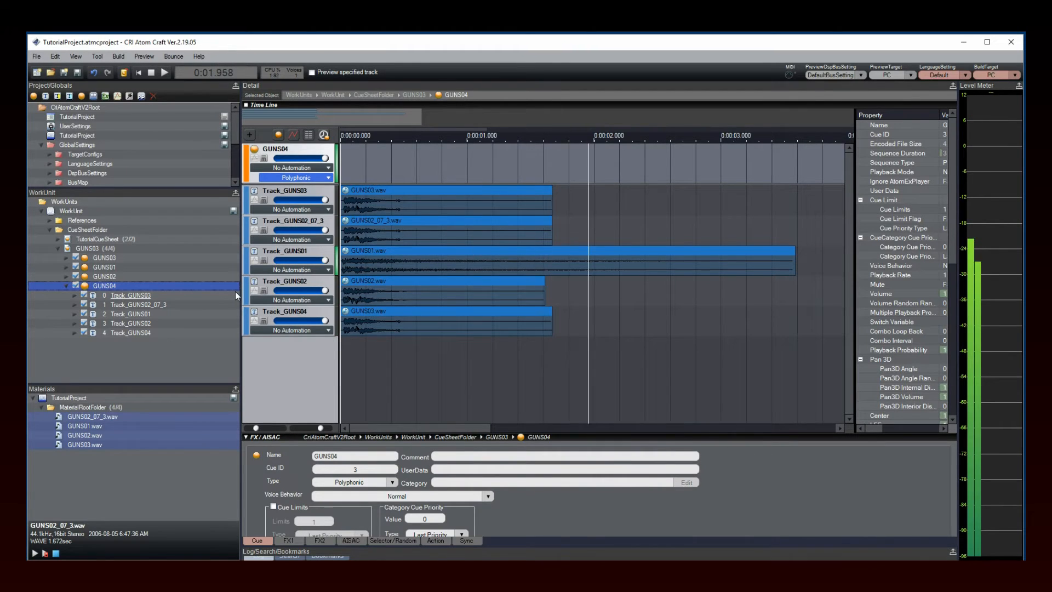
left_click(146, 71)
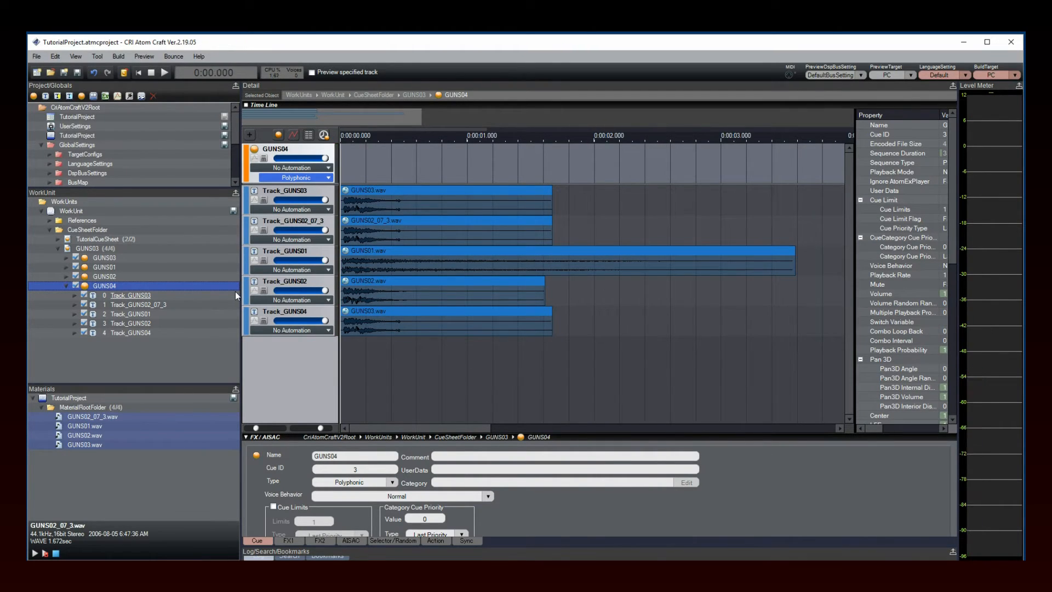